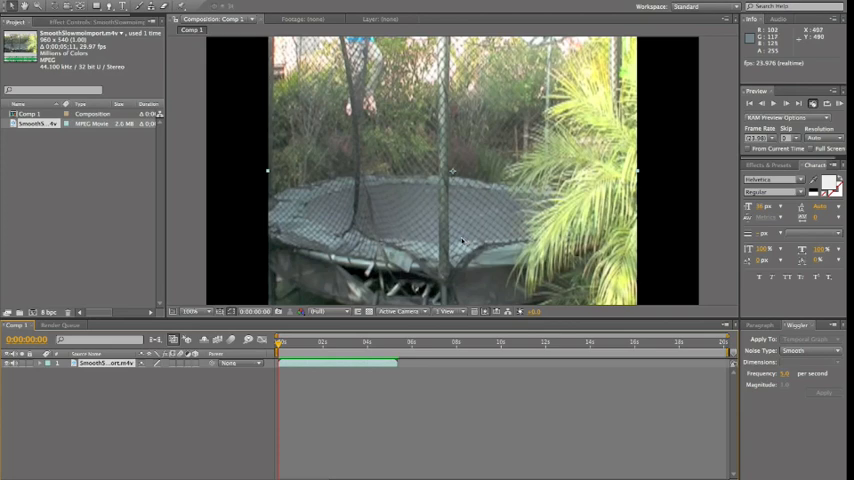
pyautogui.moveTo(458, 236)
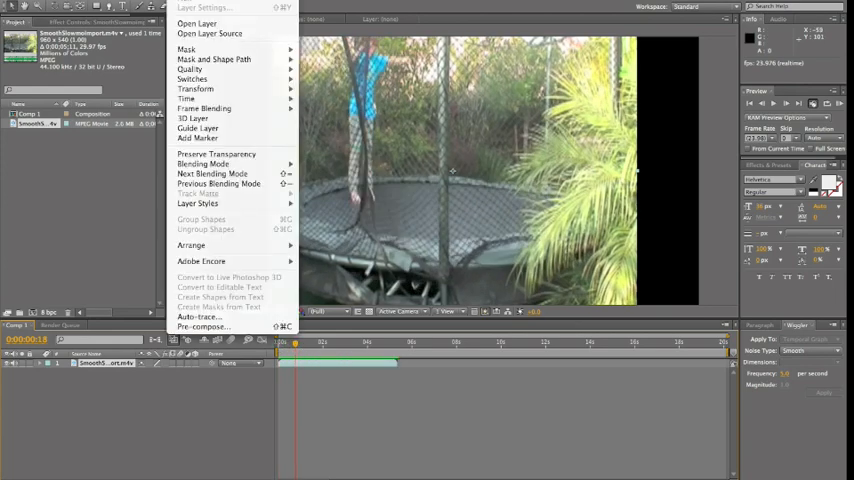
pyautogui.moveTo(186, 98)
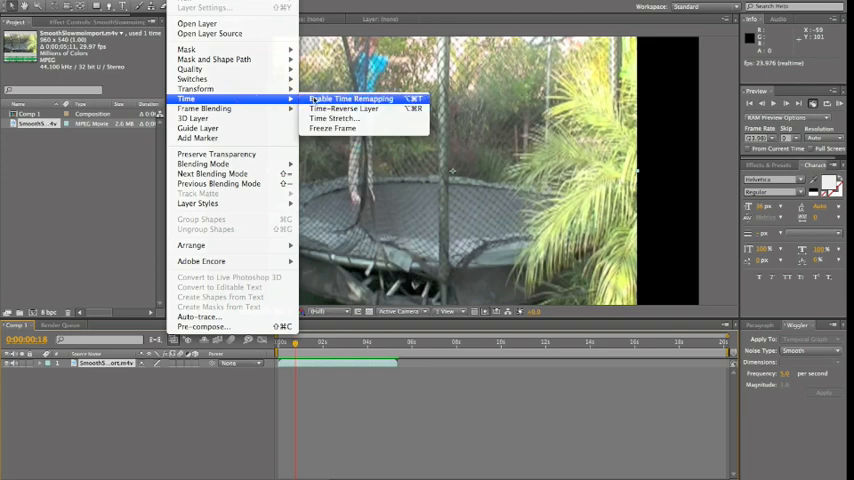
# Enable time remapping on the trampoline clip layer and scrub through the footage.
pyautogui.click(348, 98)
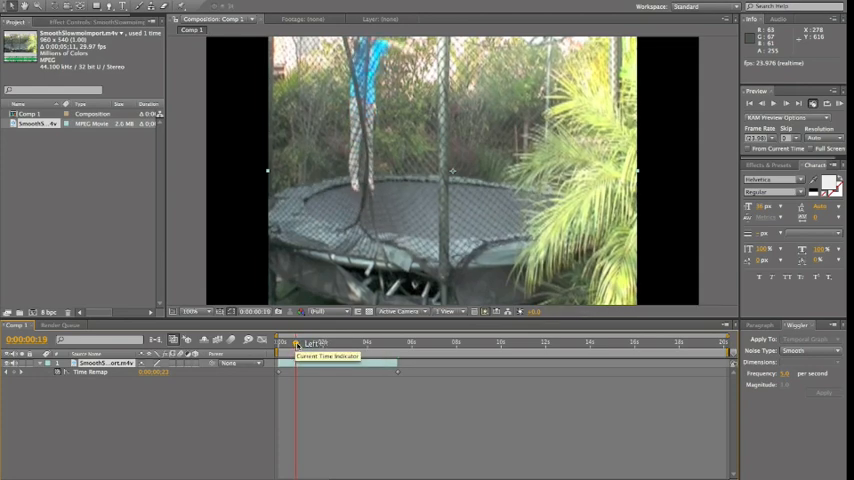
pyautogui.moveTo(294, 348); pyautogui.dragTo(328, 348)
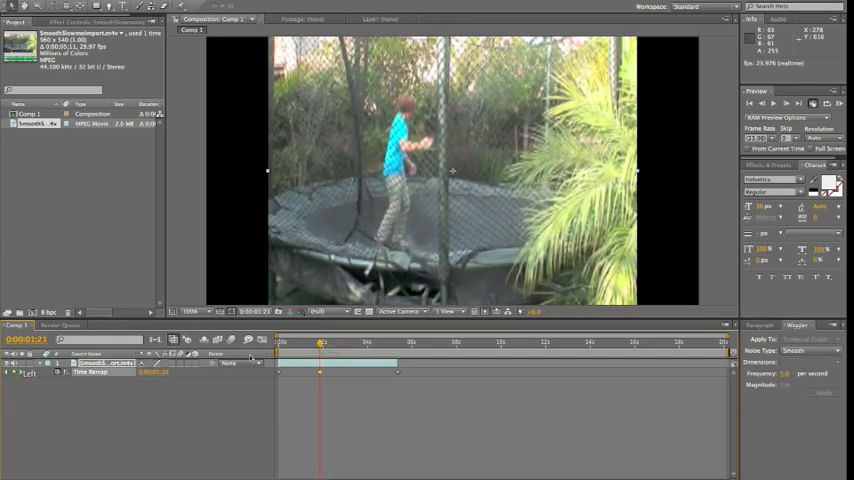
pyautogui.moveTo(322, 344); pyautogui.dragTo(350, 344)
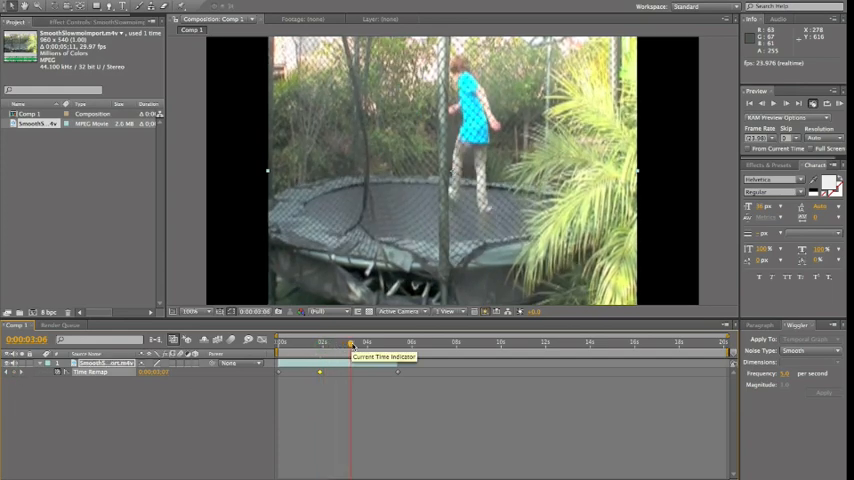
pyautogui.moveTo(352, 342); pyautogui.dragTo(340, 342)
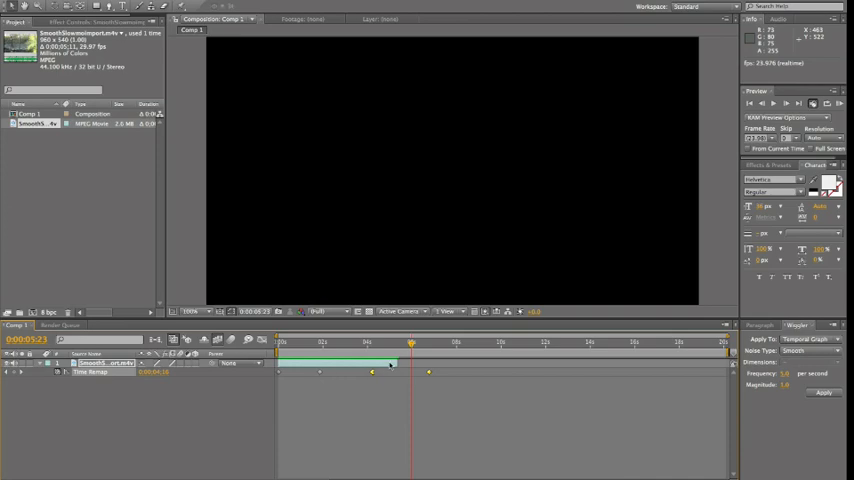
pyautogui.moveTo(410, 344); pyautogui.dragTo(298, 344)
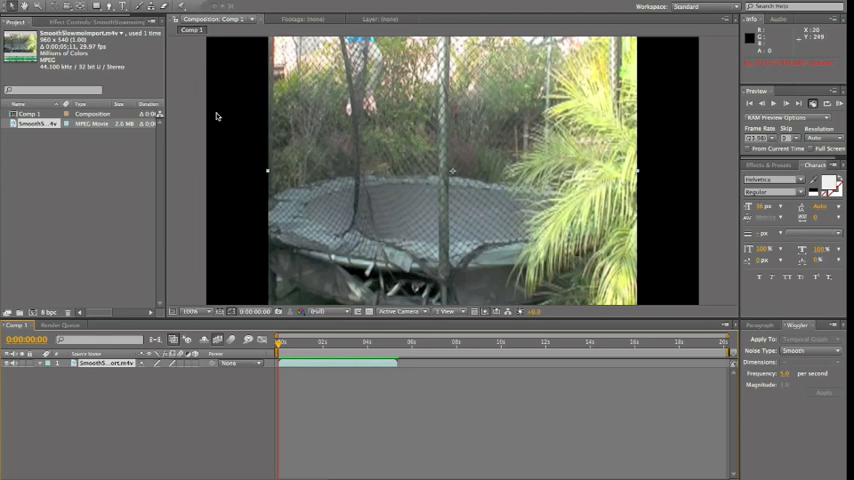
pyautogui.moveTo(184, 104)
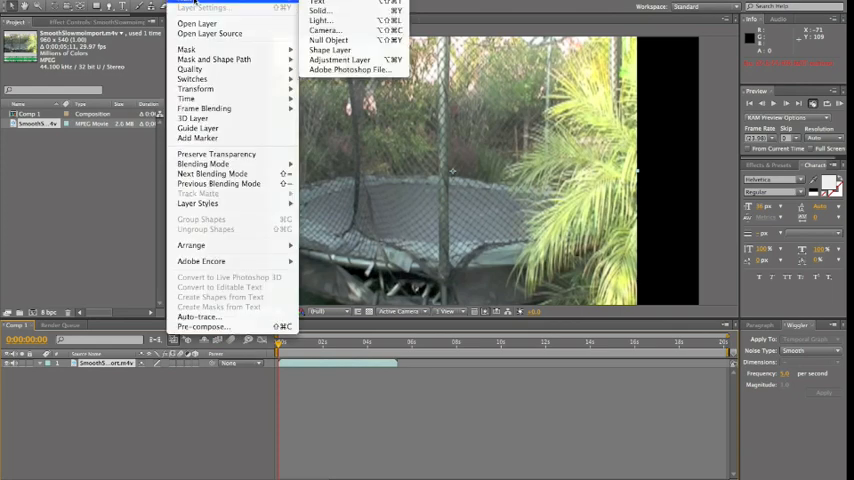
pyautogui.moveTo(212, 60)
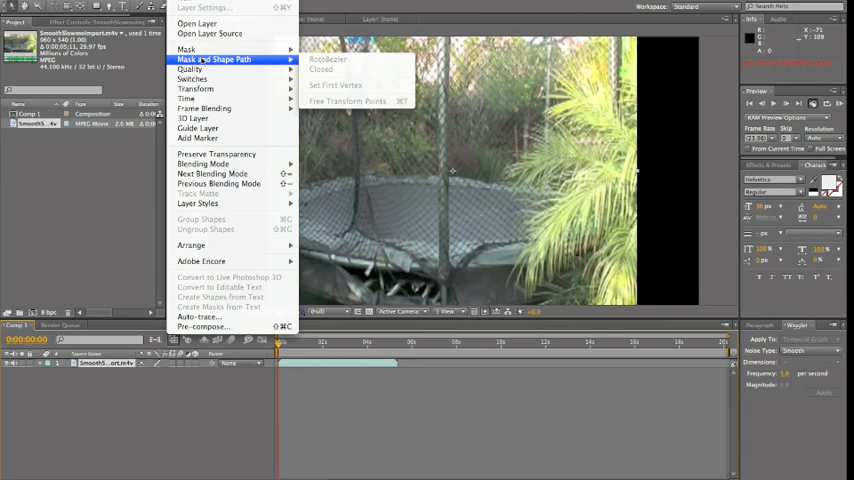
pyautogui.moveTo(200, 98)
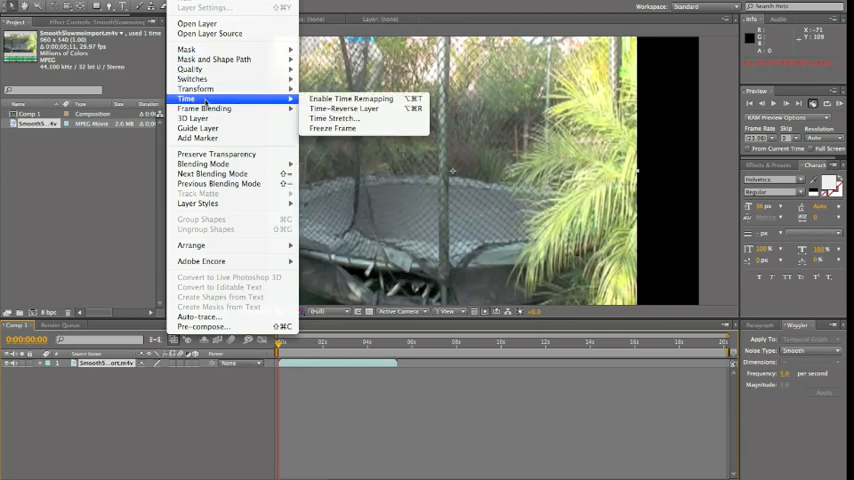
pyautogui.moveTo(256, 100)
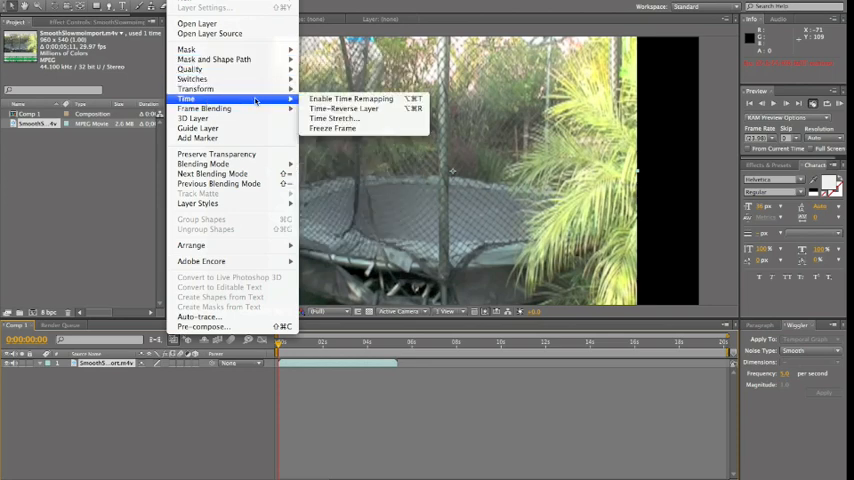
pyautogui.moveTo(332, 118)
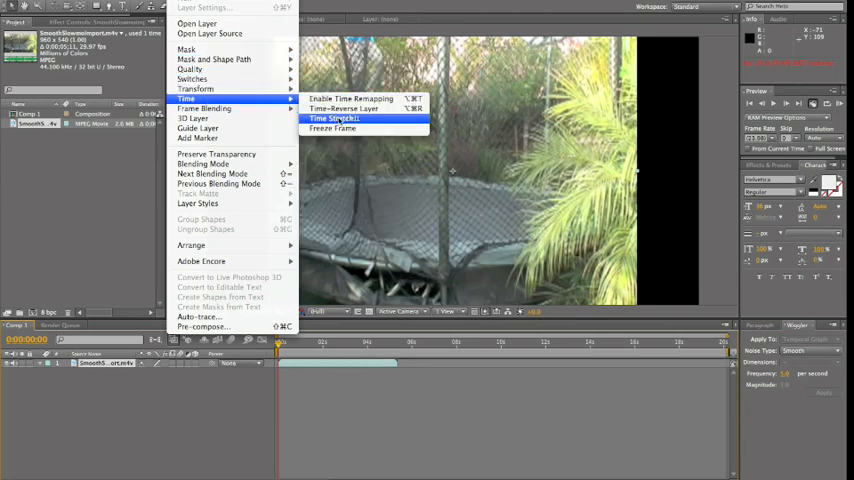
# Apply a Time Stretch with a Stretch Factor of 200 to the trampoline clip.
pyautogui.click(332, 118)
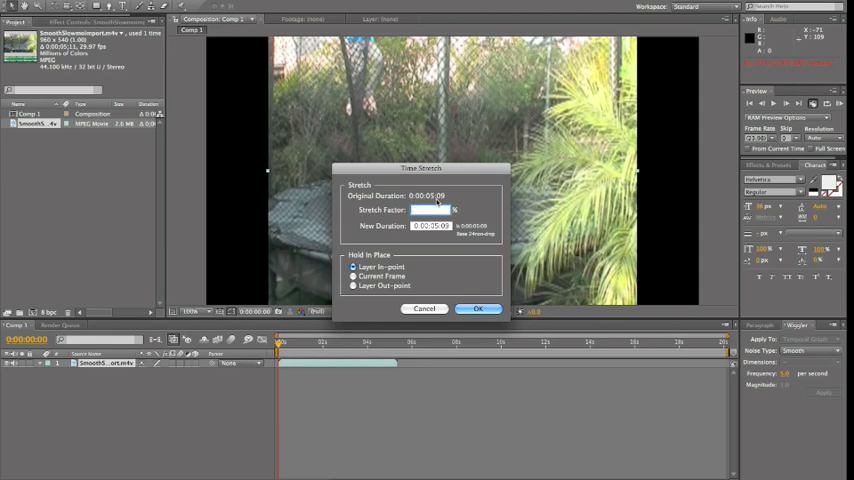
pyautogui.write('200')
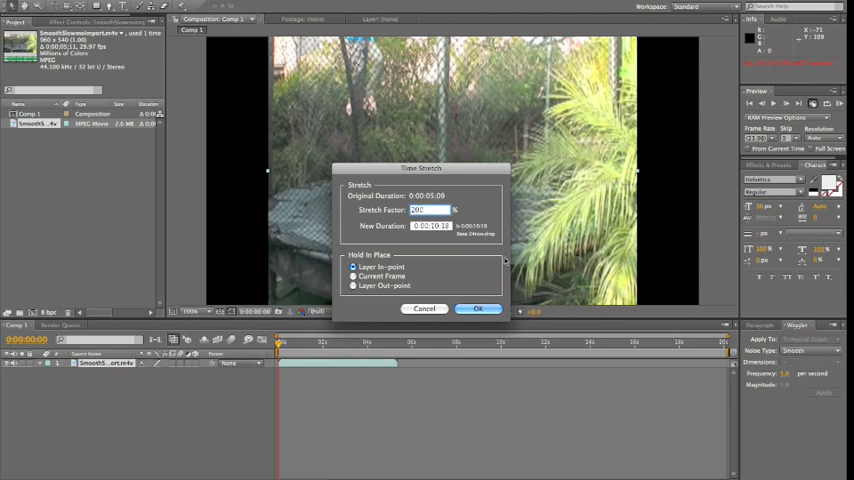
pyautogui.click(476, 308)
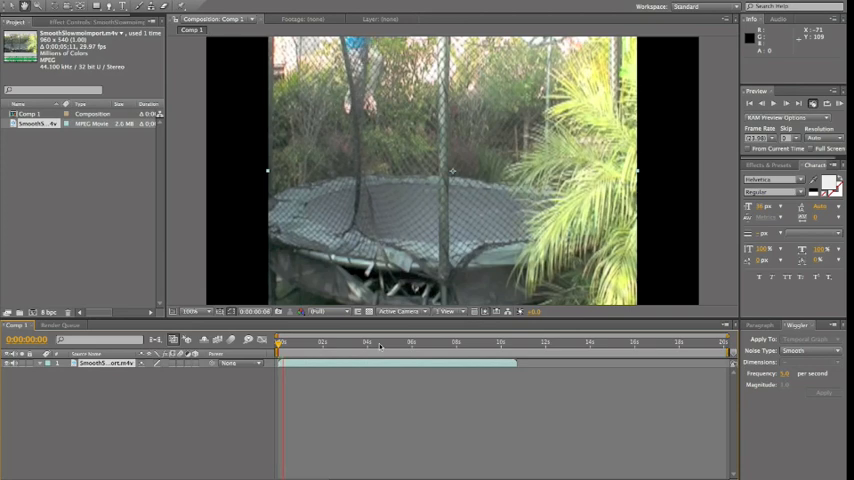
pyautogui.click(284, 344)
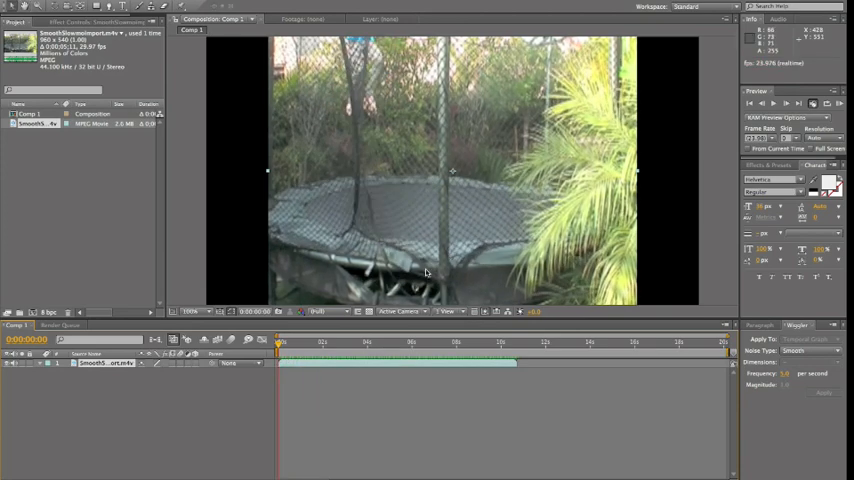
pyautogui.moveTo(288, 352)
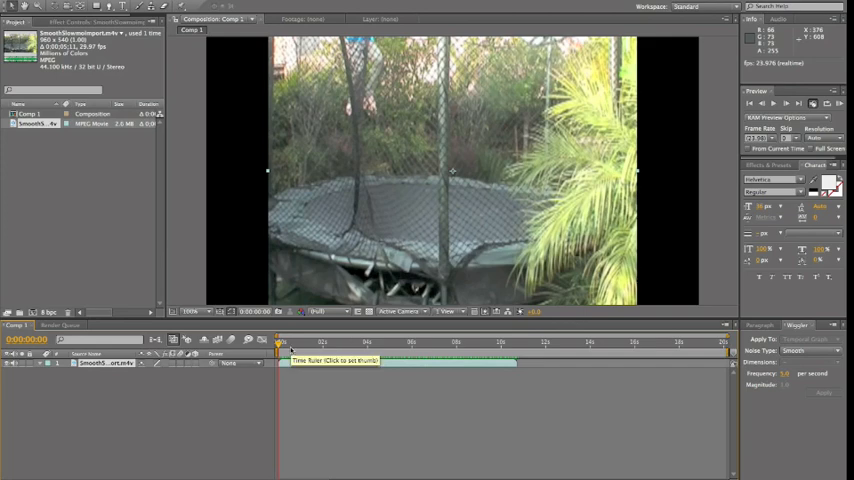
pyautogui.click(292, 344)
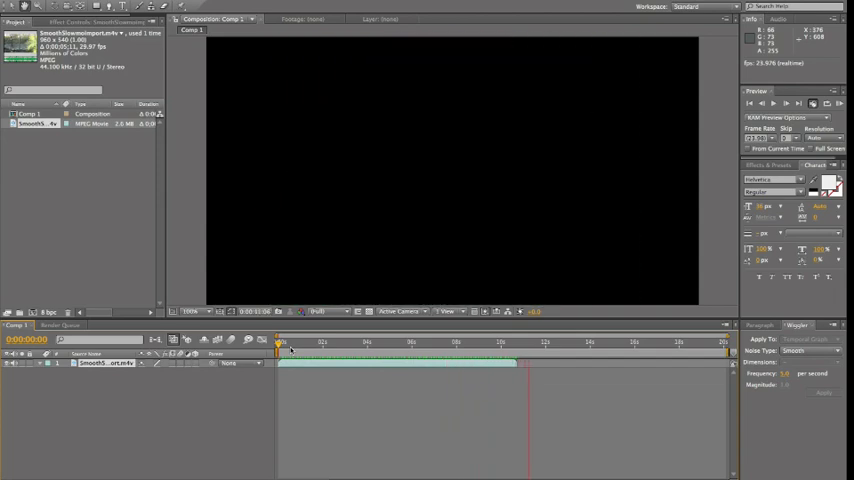
pyautogui.moveTo(280, 344); pyautogui.dragTo(432, 344)
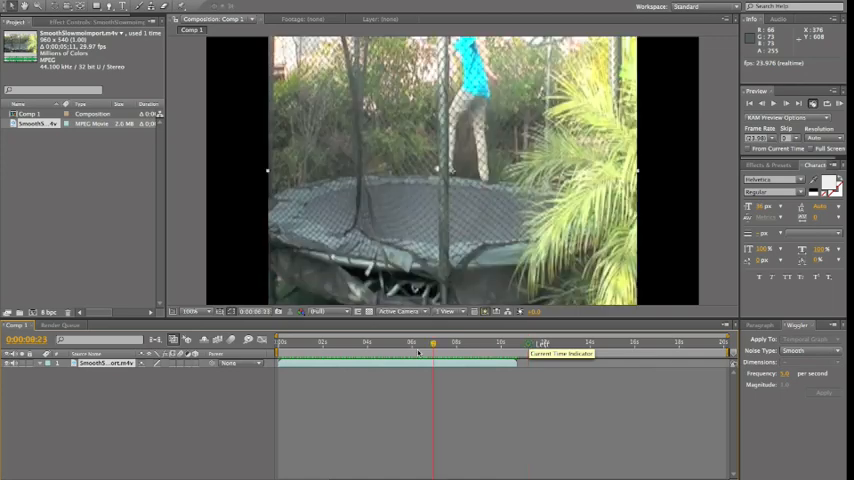